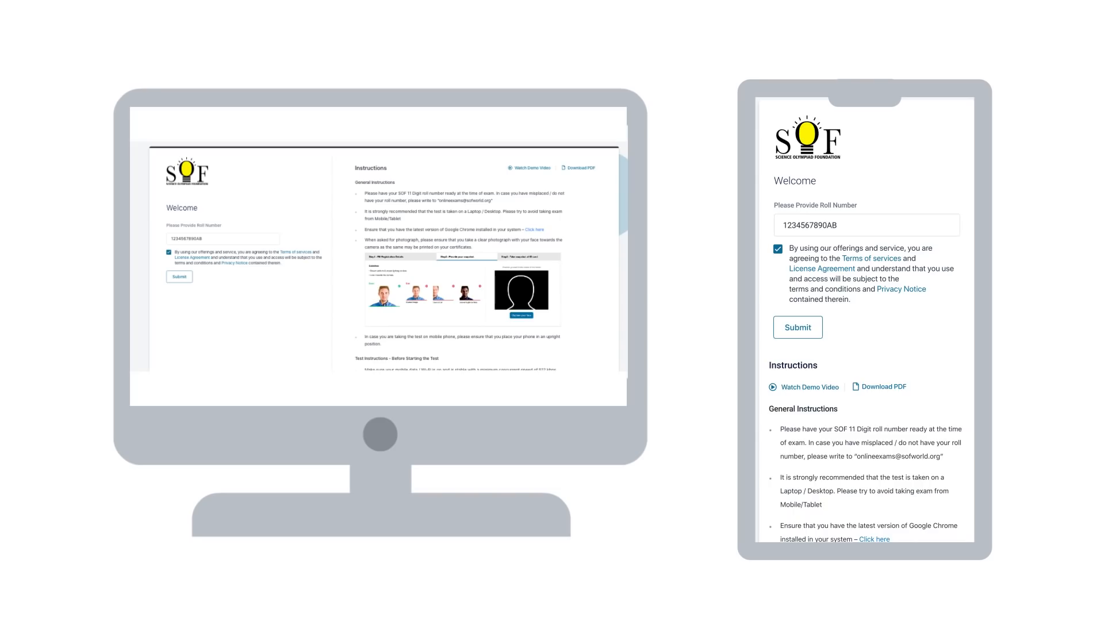
Submit the roll number, review the exam details it loads, and start the test
{"action": "left_click", "coordinate": [797, 327]}
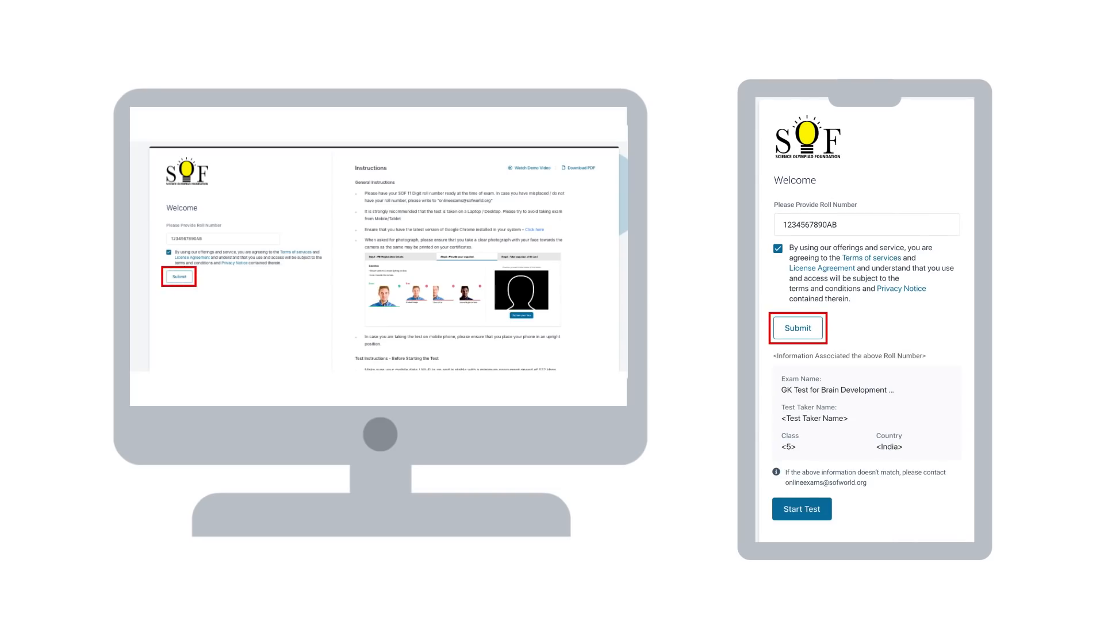
{"action": "left_click", "coordinate": [179, 276]}
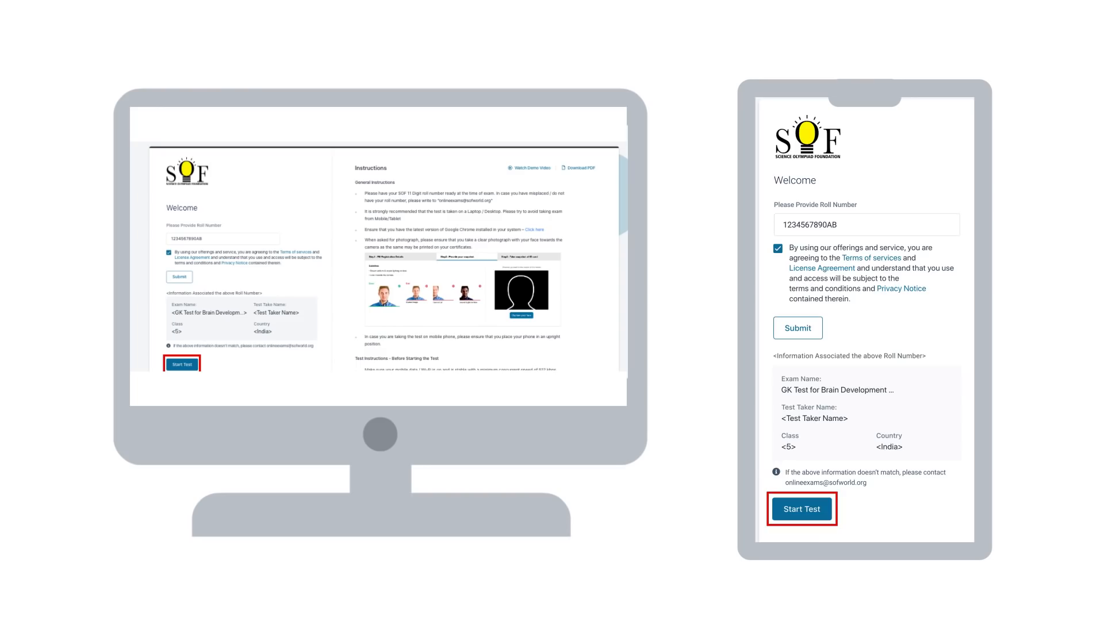
{"action": "left_click", "coordinate": [801, 508]}
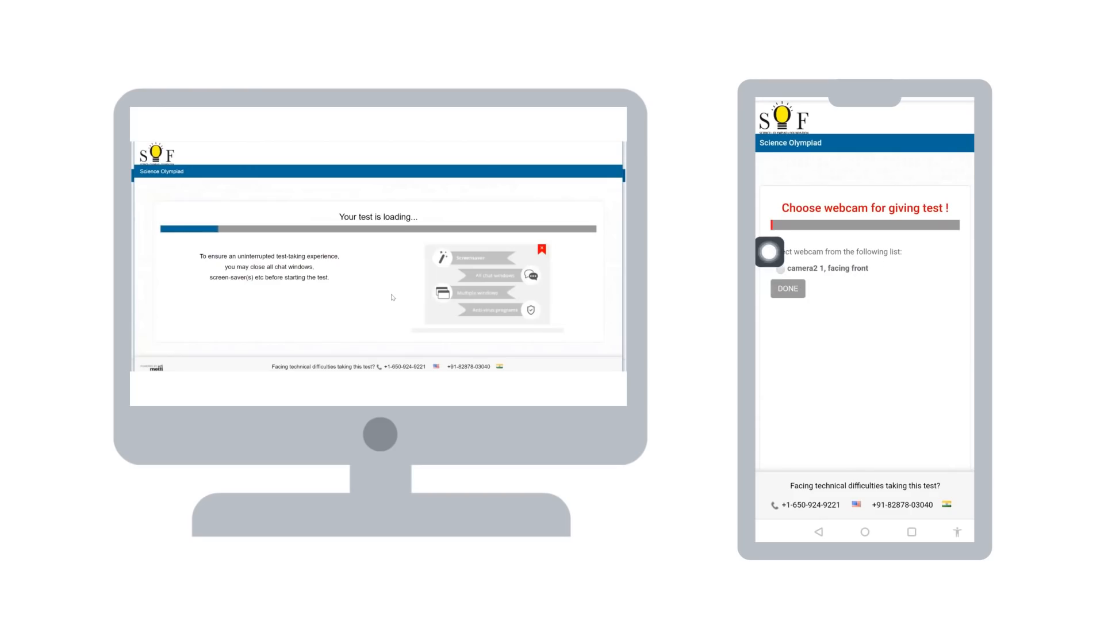
Select the webcam, continue once the test has loaded, and proceed past the instructions
{"action": "left_click", "coordinate": [787, 289]}
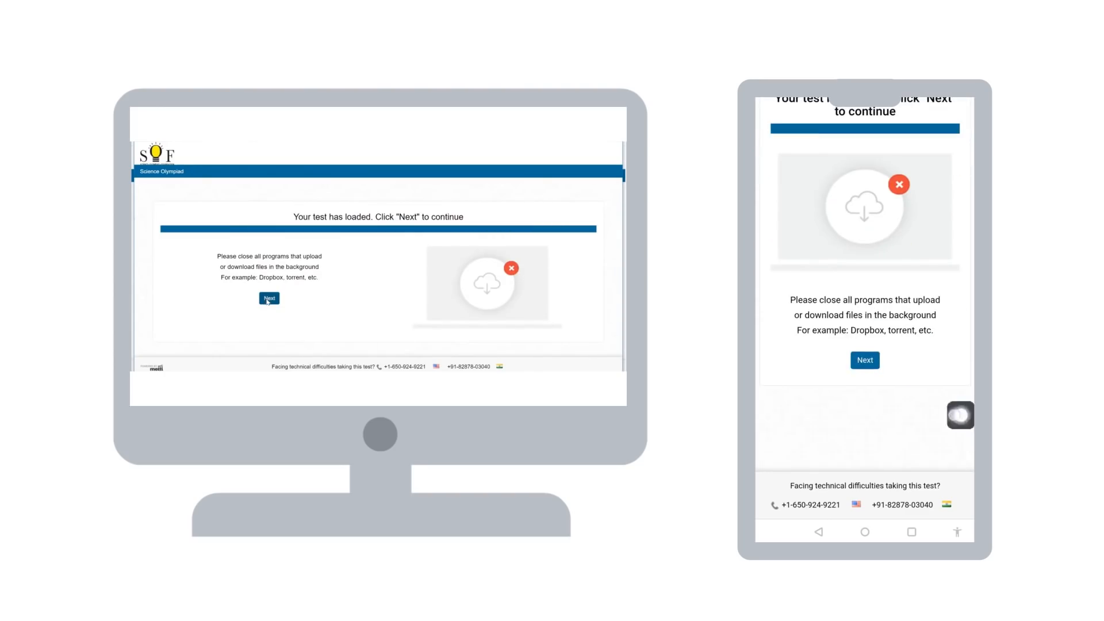
{"action": "left_click", "coordinate": [268, 298]}
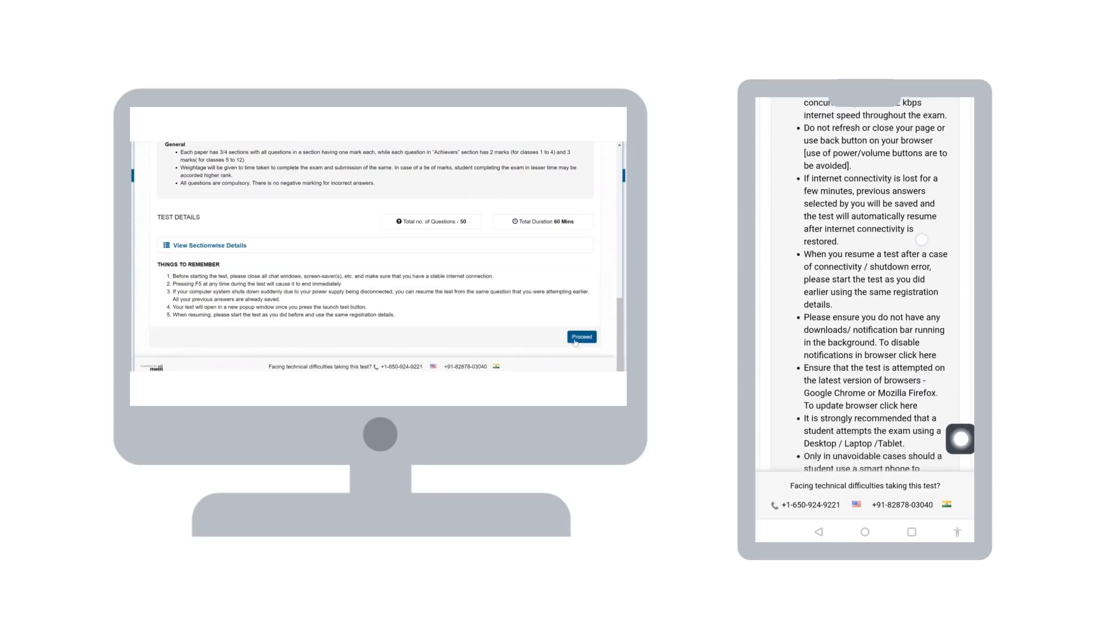
{"action": "left_click", "coordinate": [581, 336]}
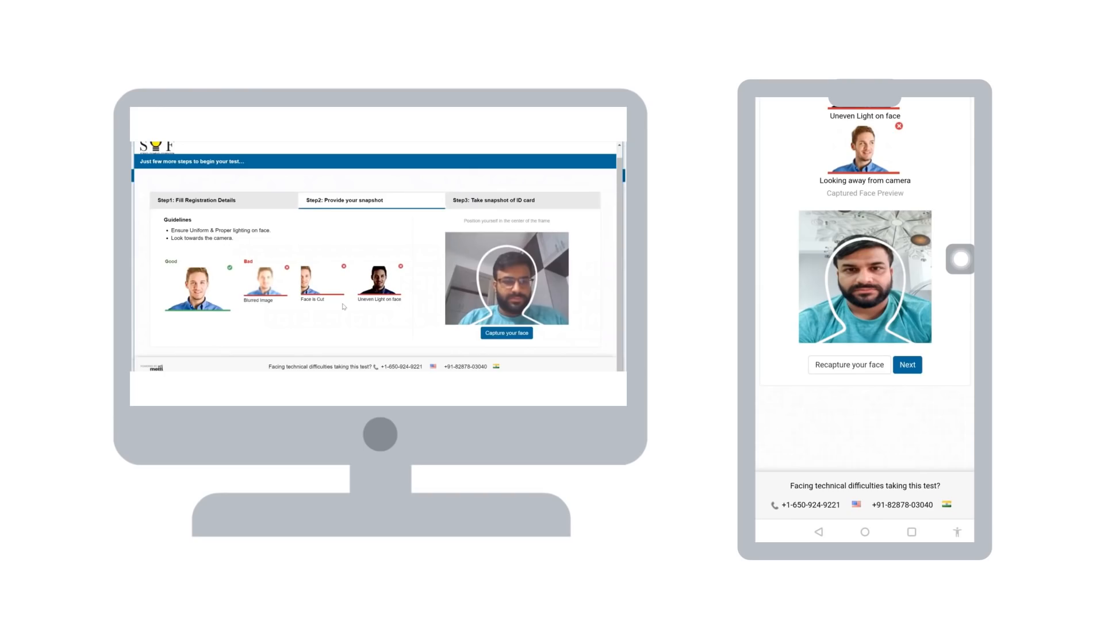
Capture the face snapshot, retaking it after scrolling, and accept it
{"action": "left_click", "coordinate": [907, 364]}
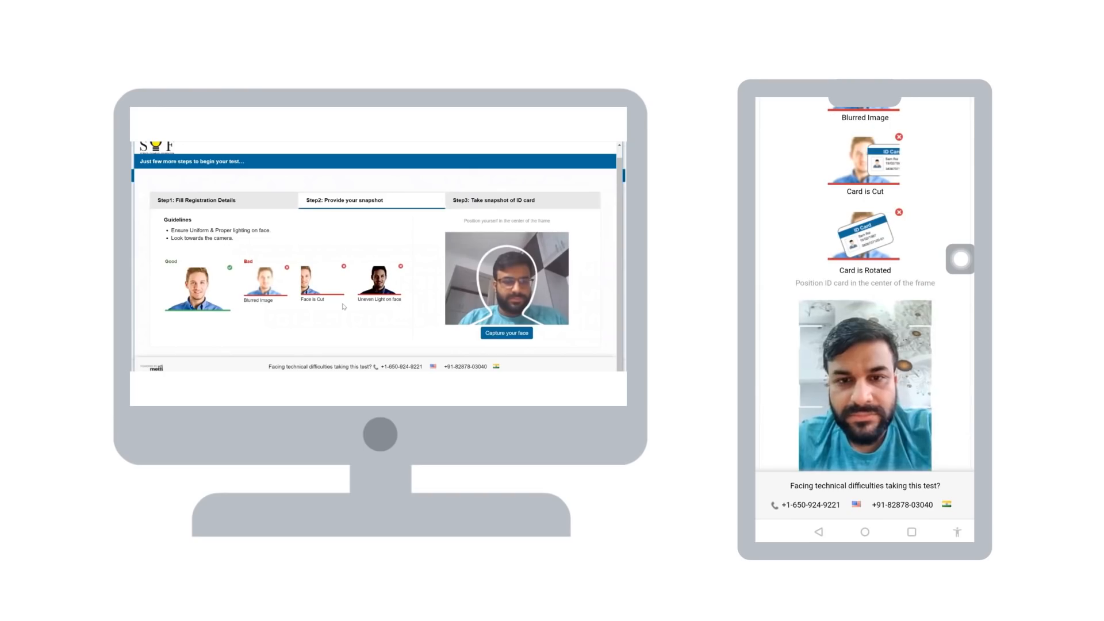
{"action": "scroll", "scroll_direction": "down", "scroll_amount": 3}
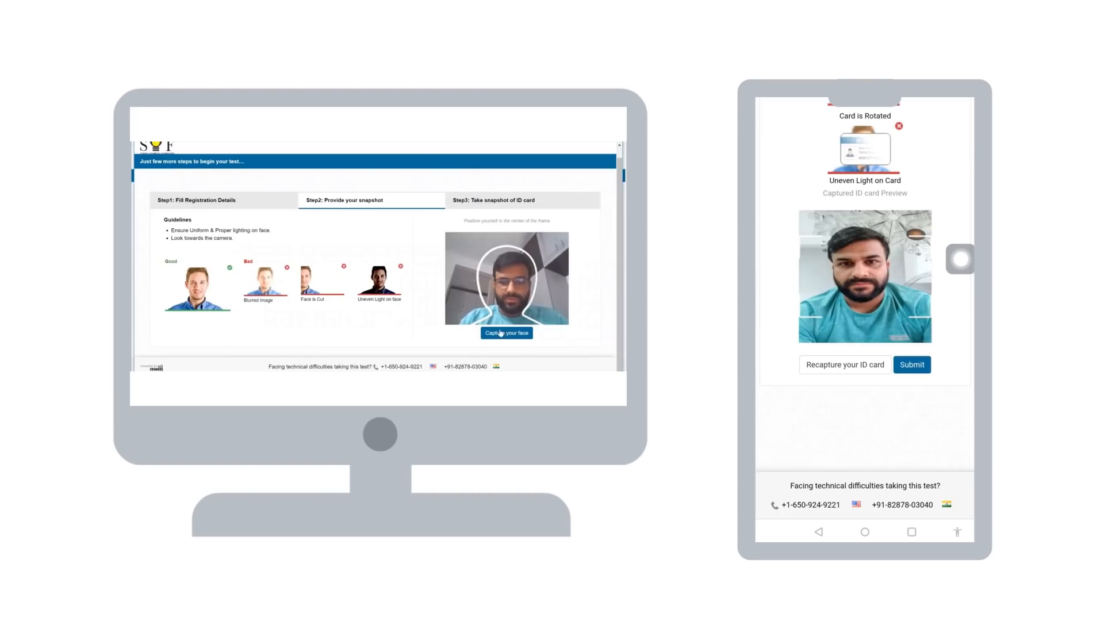
{"action": "left_click", "coordinate": [911, 364]}
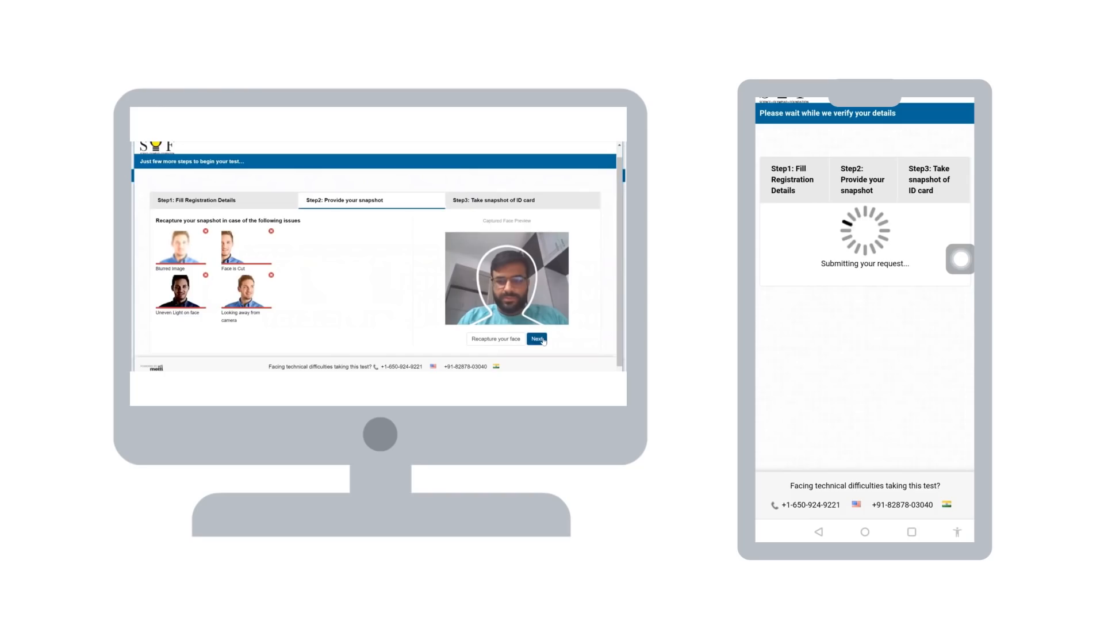
{"action": "left_click", "coordinate": [537, 339]}
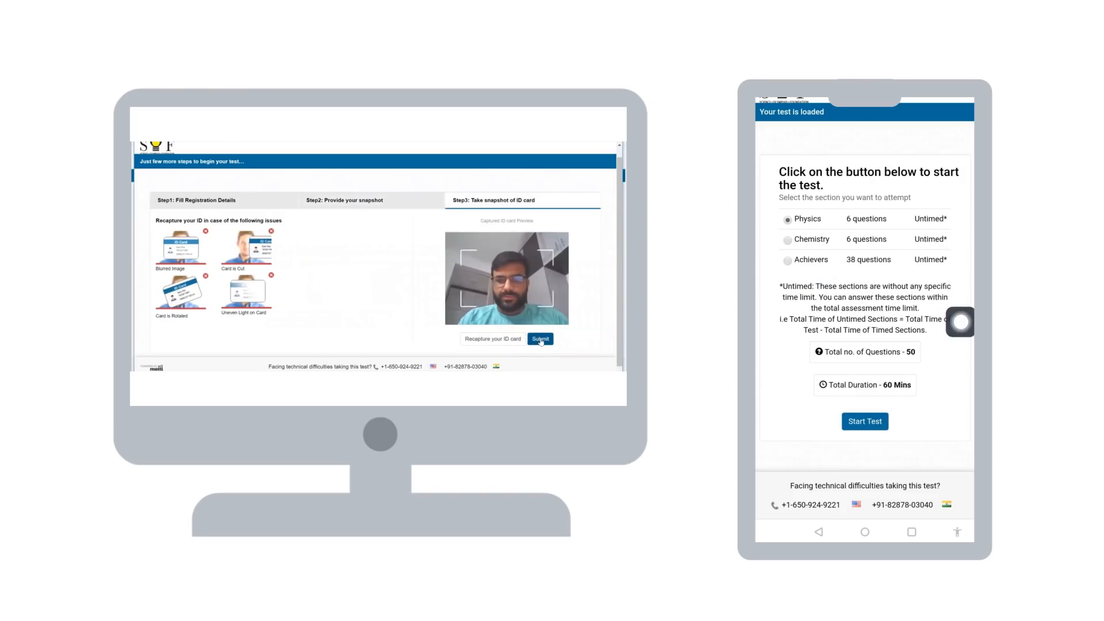
Submit the ID card snapshot, choose the Physics section, and accept session monitoring
{"action": "left_click", "coordinate": [540, 338]}
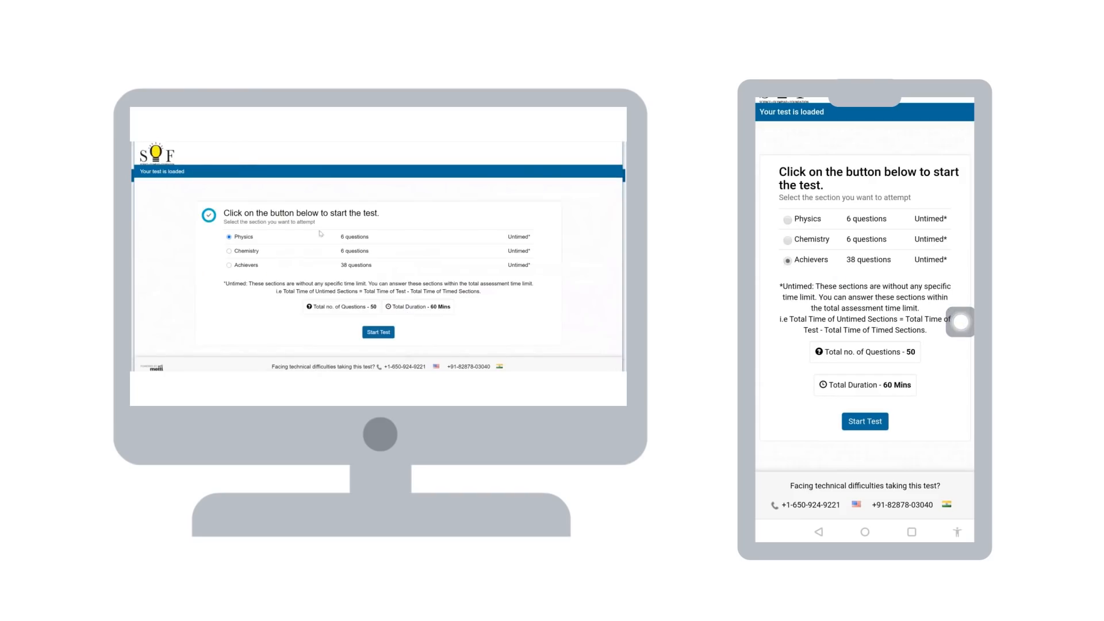
{"action": "left_click", "coordinate": [786, 218]}
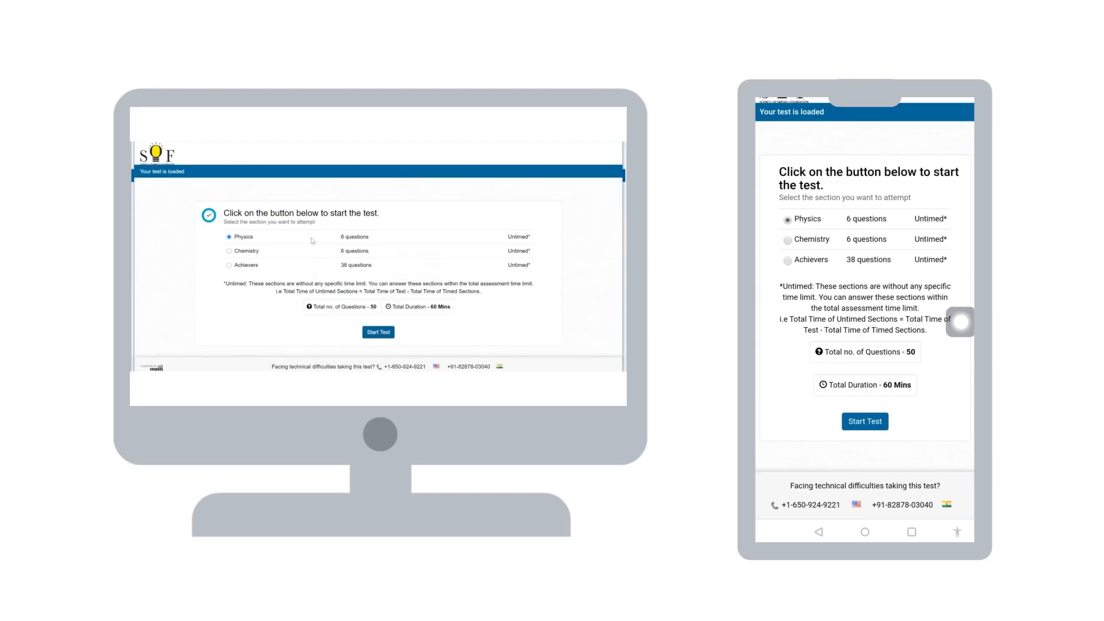
{"action": "left_click", "coordinate": [864, 421]}
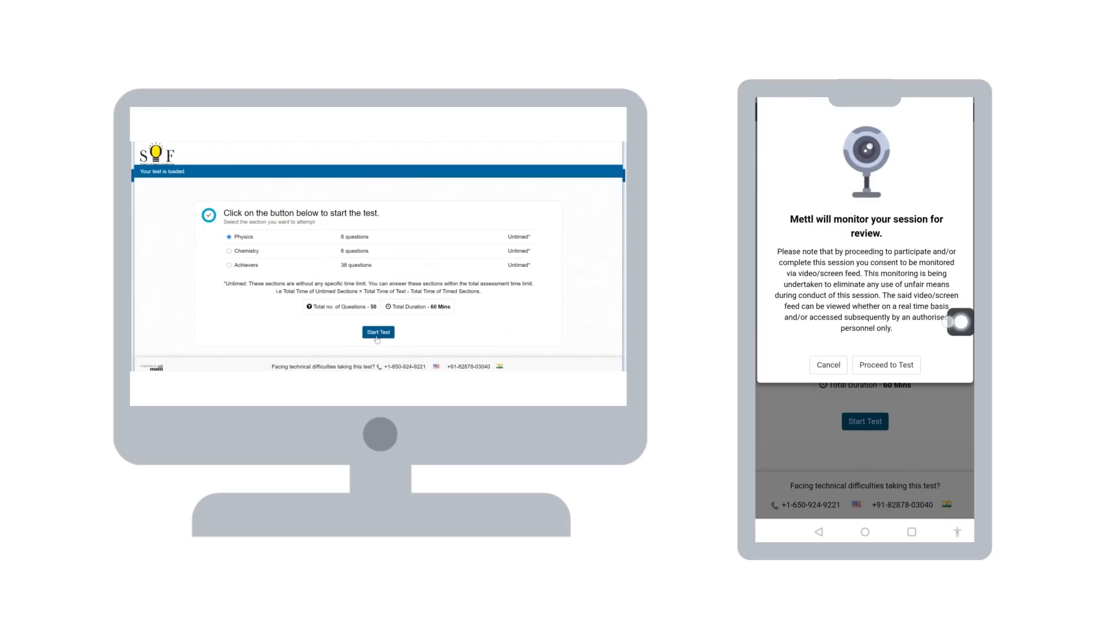
{"action": "left_click", "coordinate": [377, 331]}
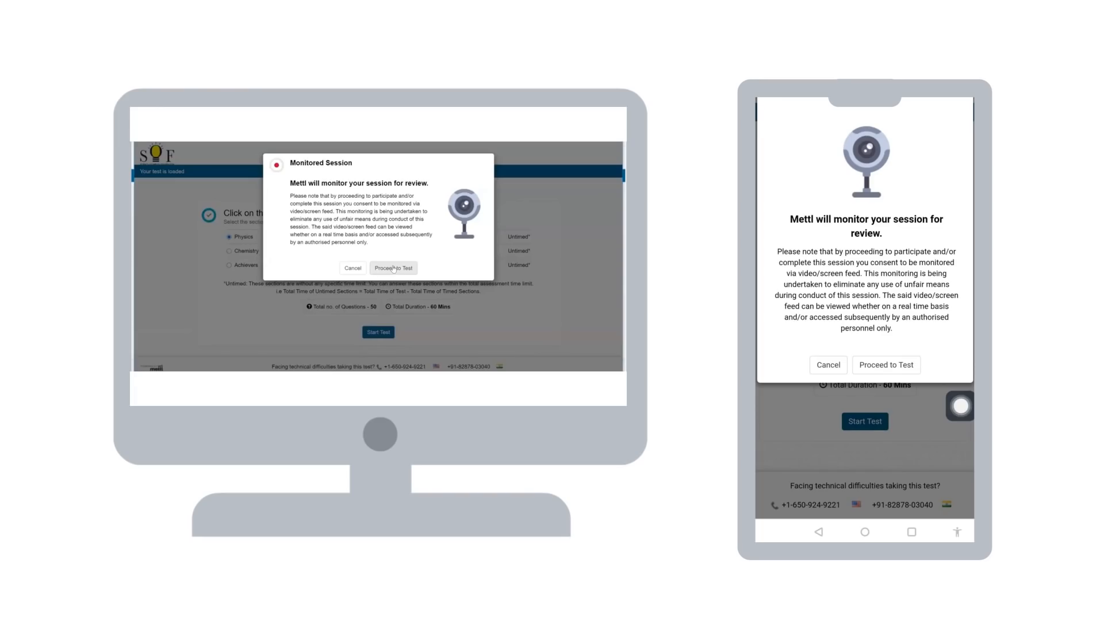
{"action": "left_click", "coordinate": [393, 267]}
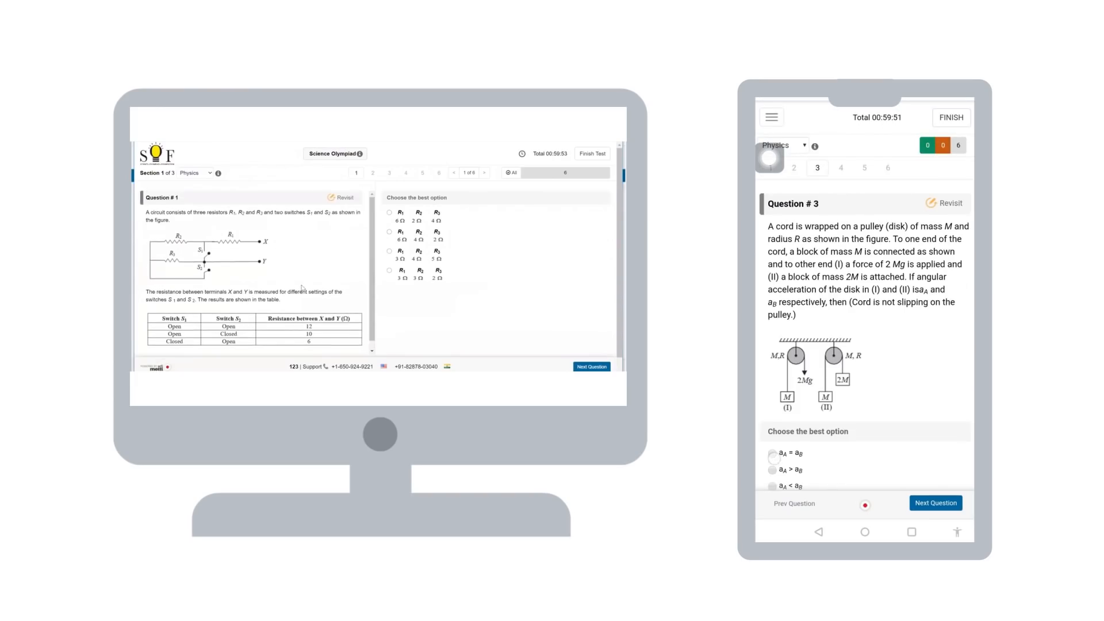
Answer Physics question 3, then give question 6 its first option
{"action": "left_click", "coordinate": [772, 430]}
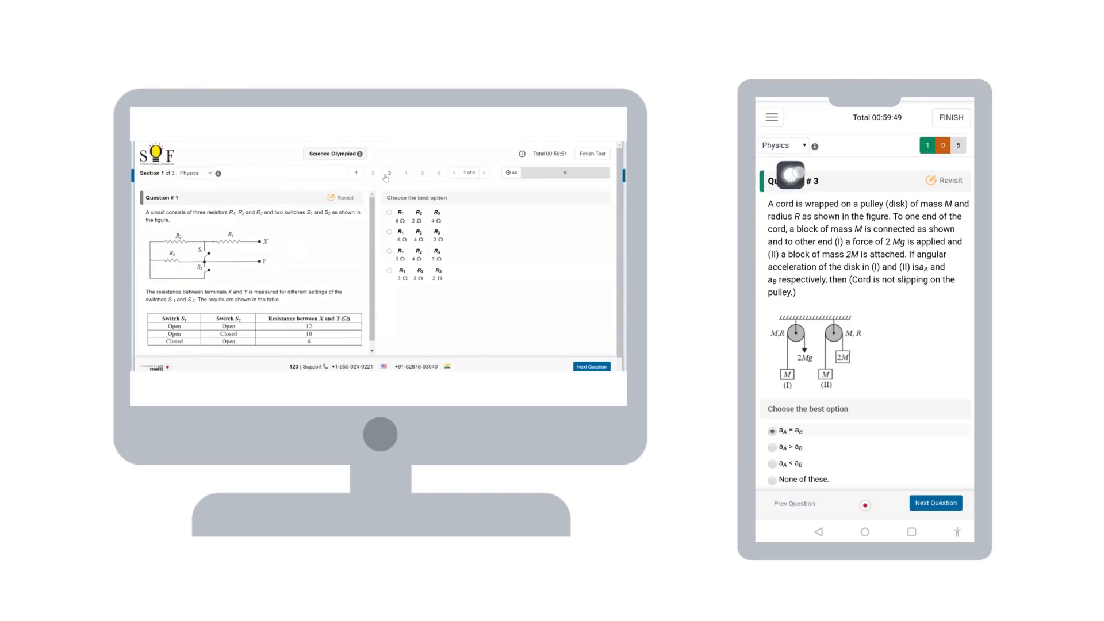
{"action": "left_click", "coordinate": [389, 172]}
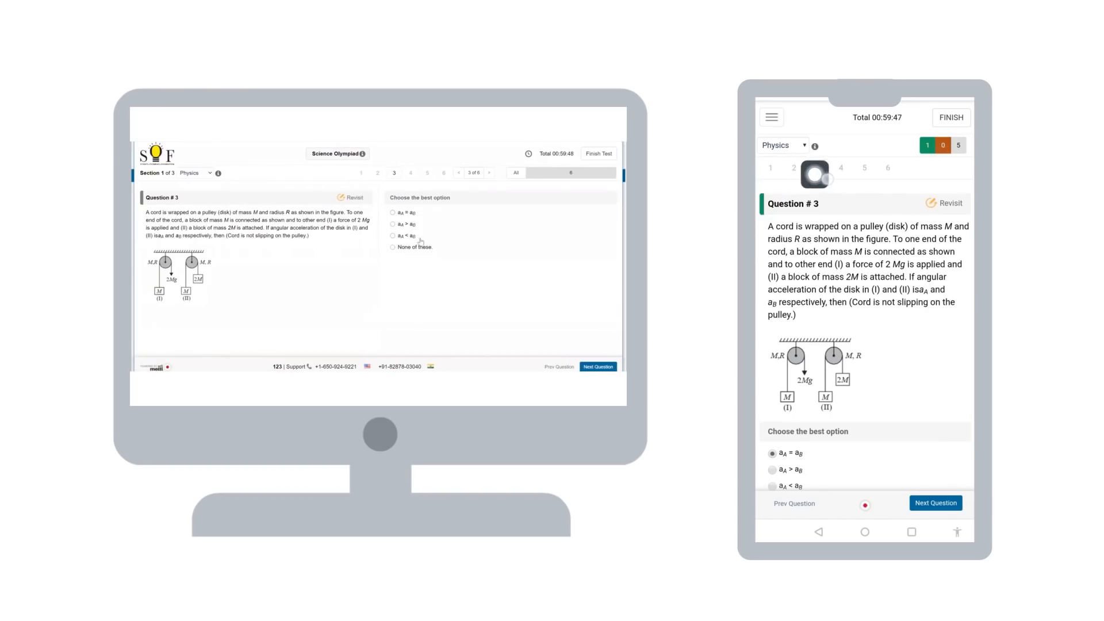
{"action": "left_click", "coordinate": [393, 224]}
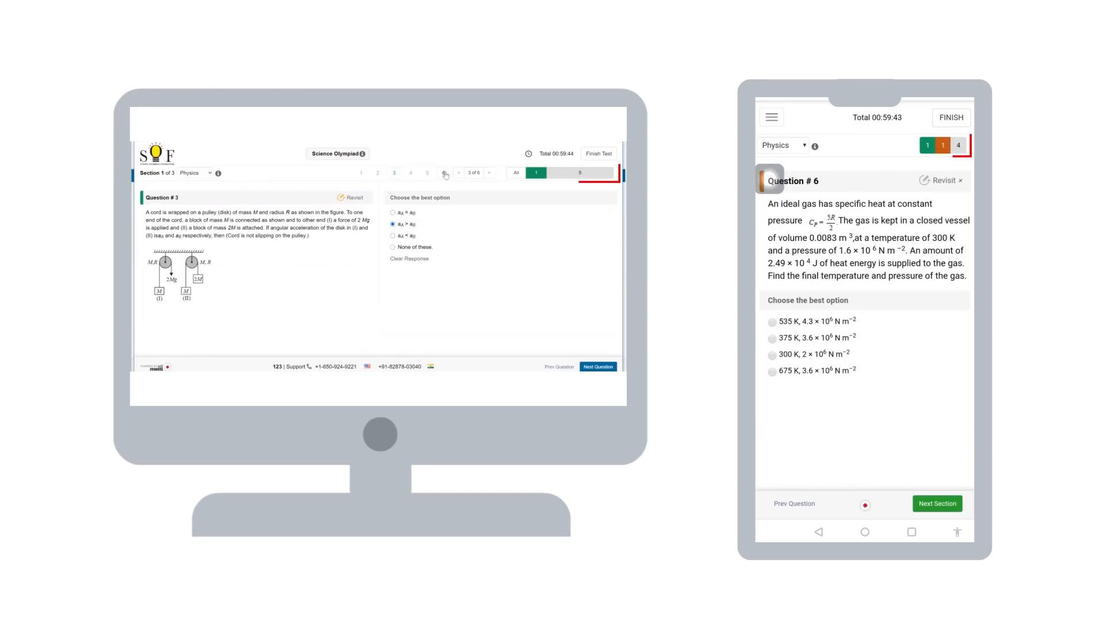
{"action": "left_click", "coordinate": [444, 172]}
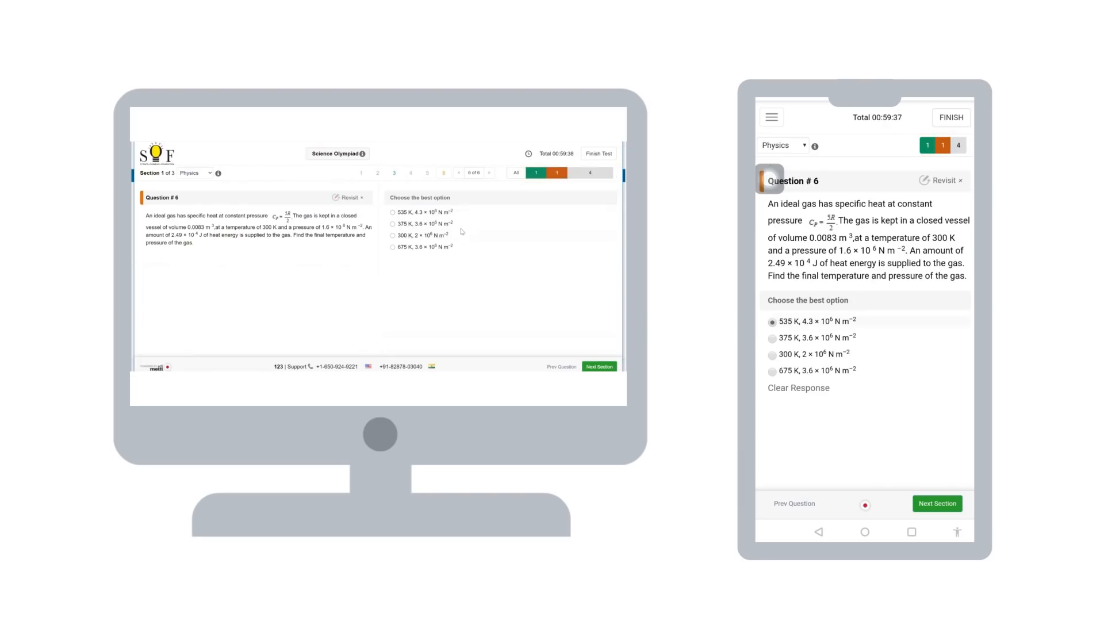
{"action": "left_click", "coordinate": [393, 213]}
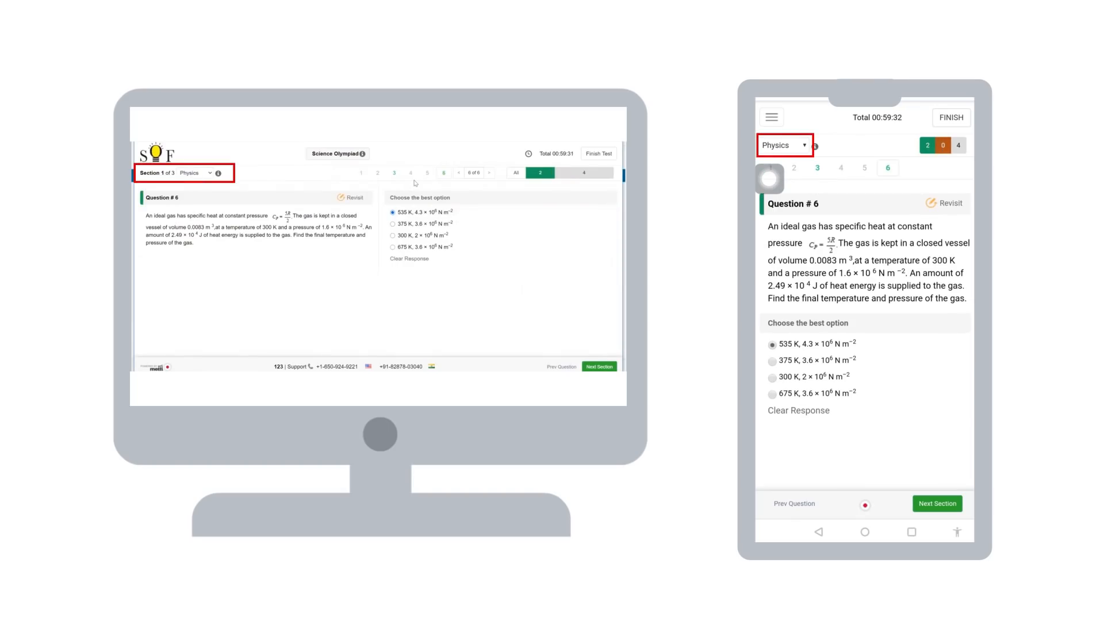
Switch to the Chemistry section from the section list and dismiss its instructions
{"action": "left_click", "coordinate": [195, 172]}
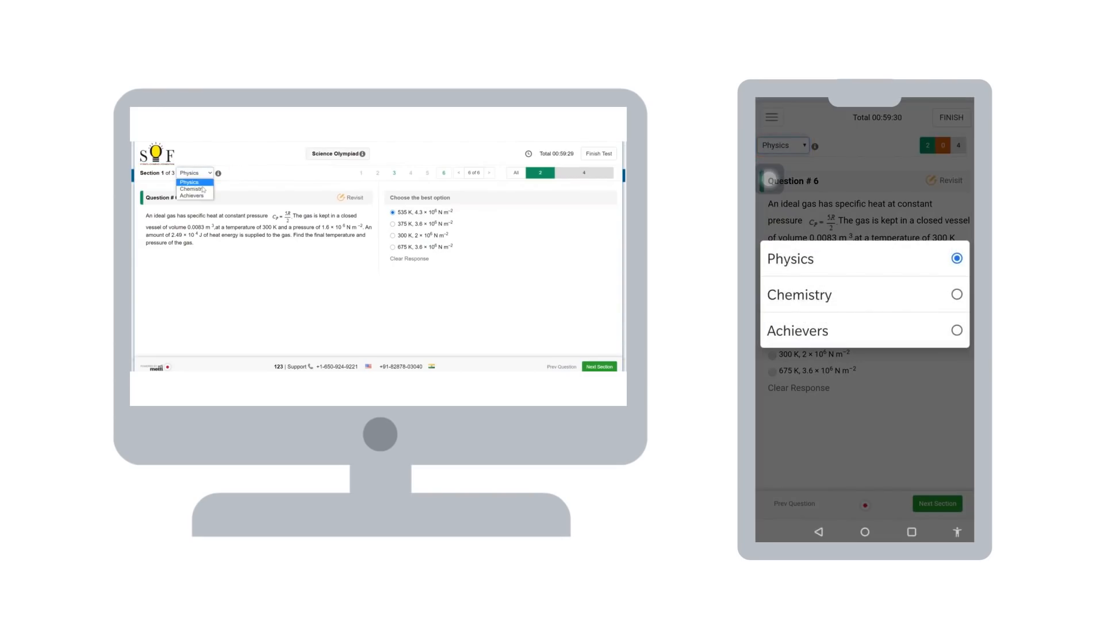
{"action": "left_click", "coordinate": [190, 188]}
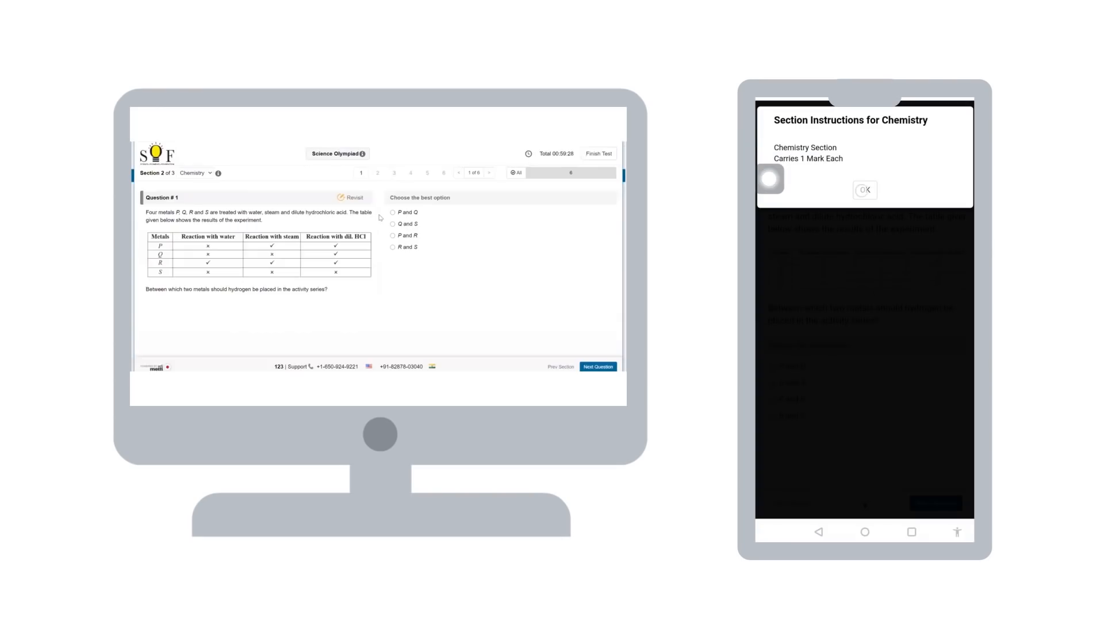
{"action": "left_click", "coordinate": [863, 190]}
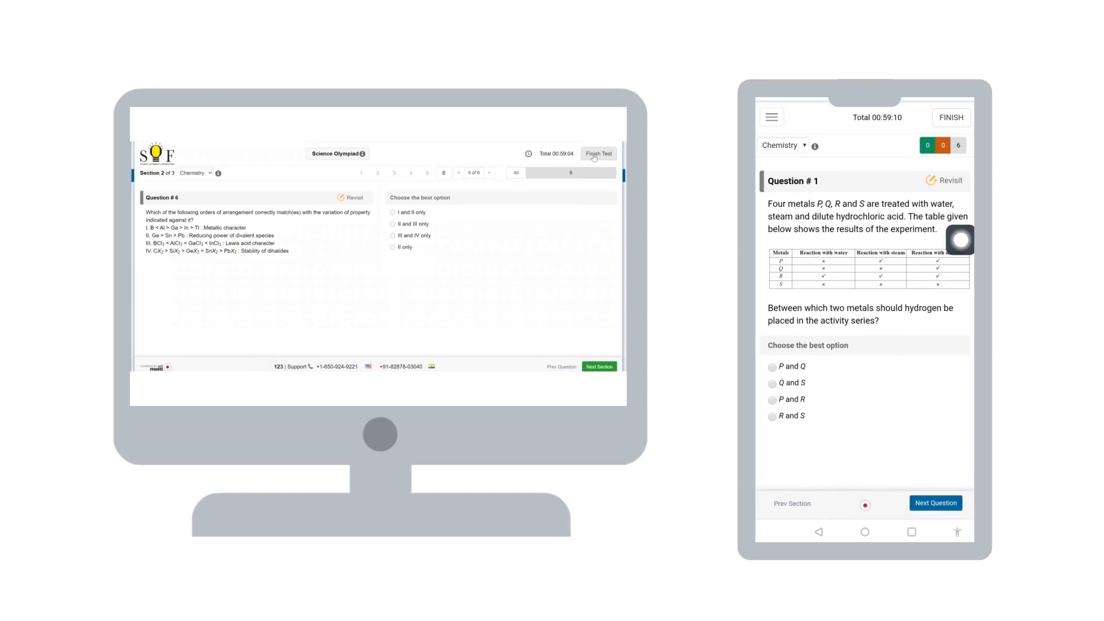
Browse the first Chemistry questions, then finish the test and confirm 'Yes, Finish test'
{"action": "left_click", "coordinate": [936, 503]}
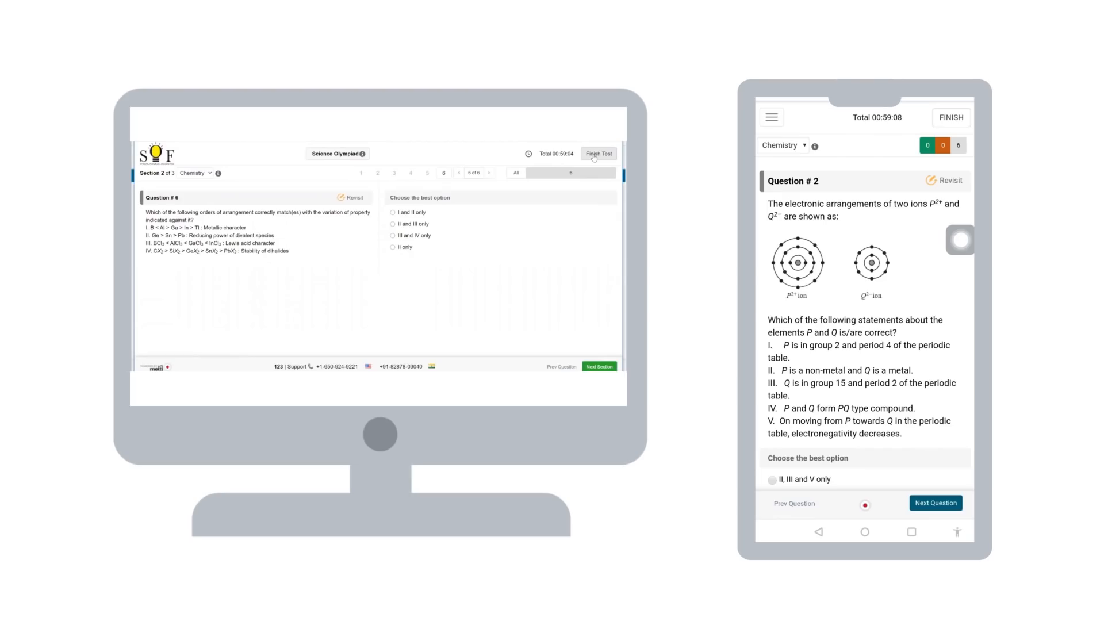
{"action": "left_click", "coordinate": [793, 503]}
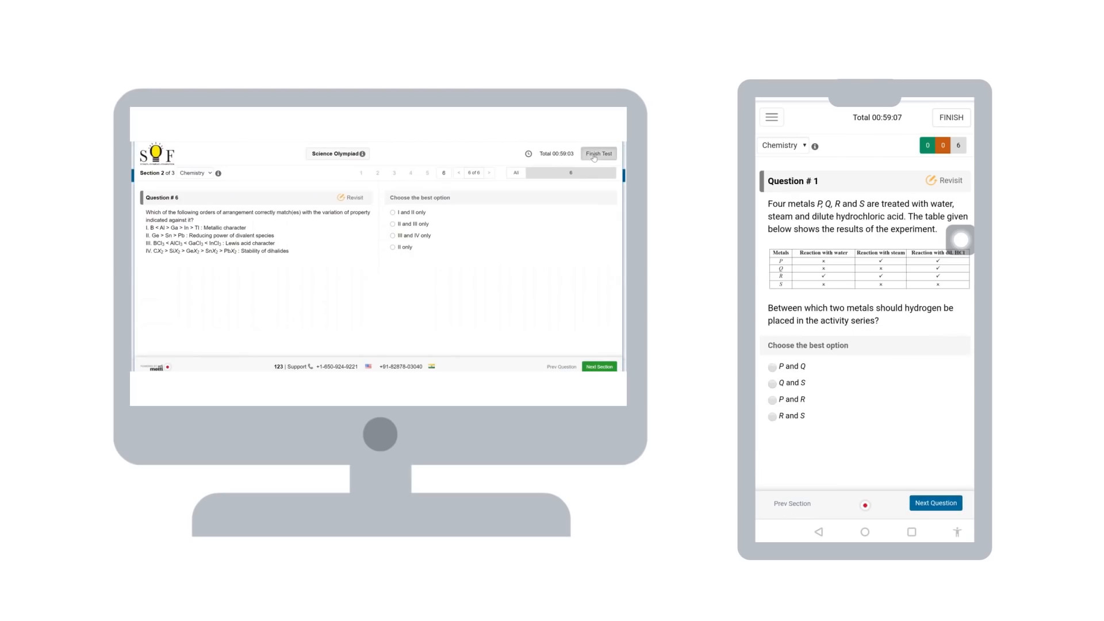
{"action": "left_click", "coordinate": [598, 153]}
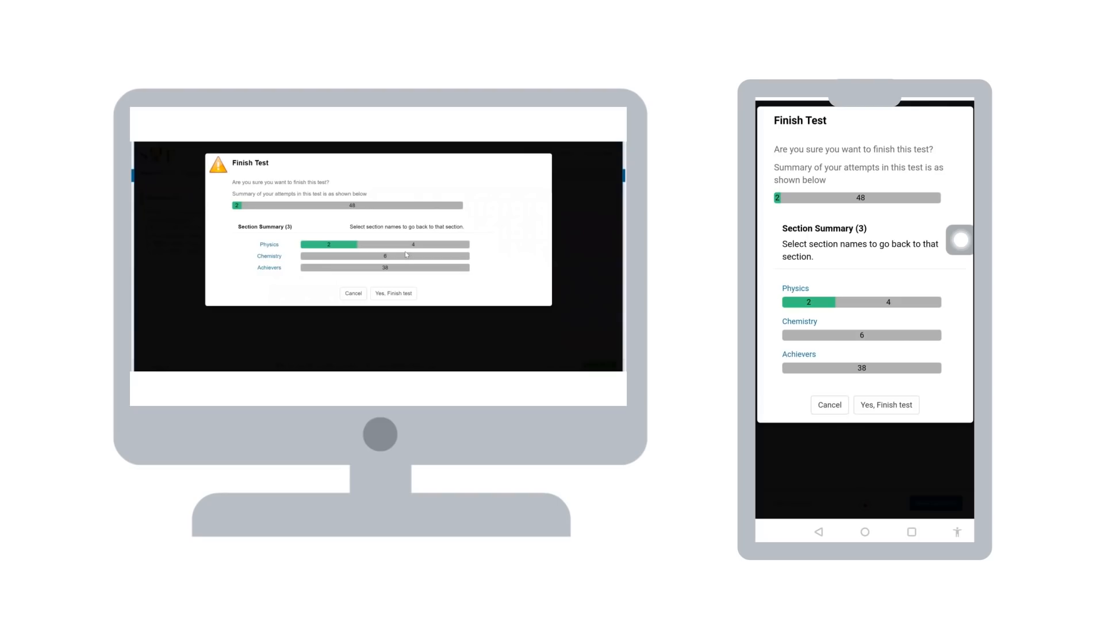
{"action": "left_click", "coordinate": [393, 293]}
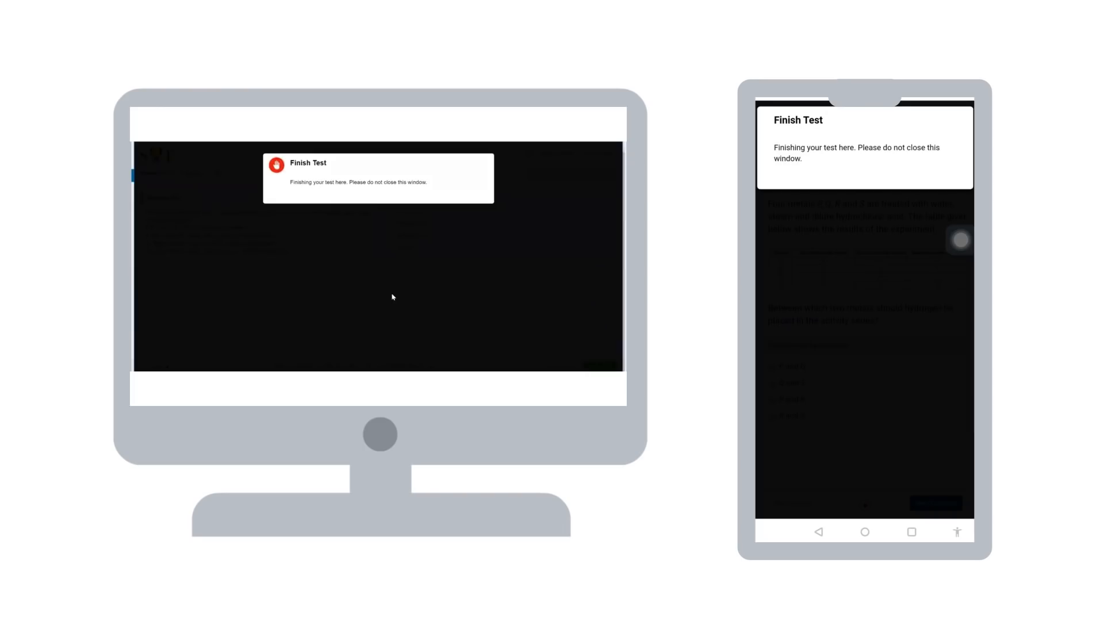